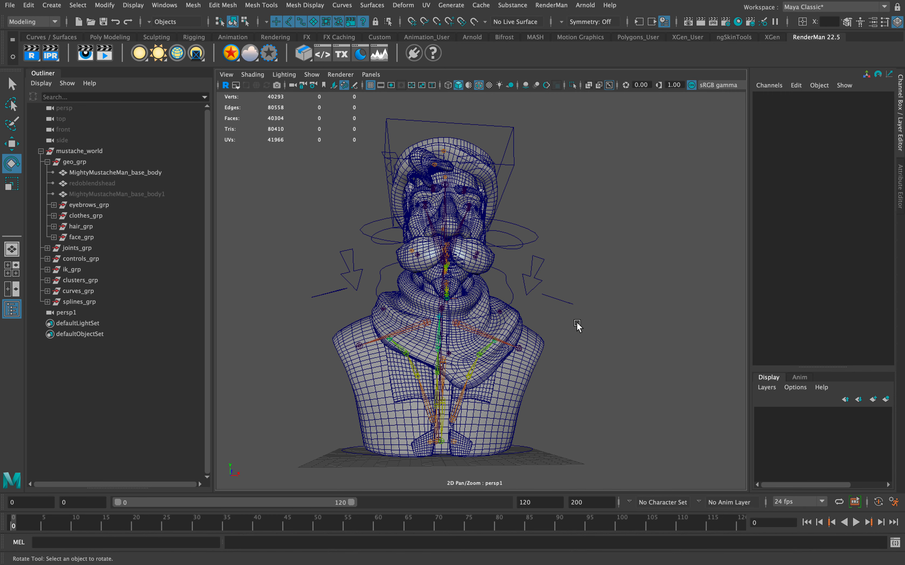
mouse_move(421, 312)
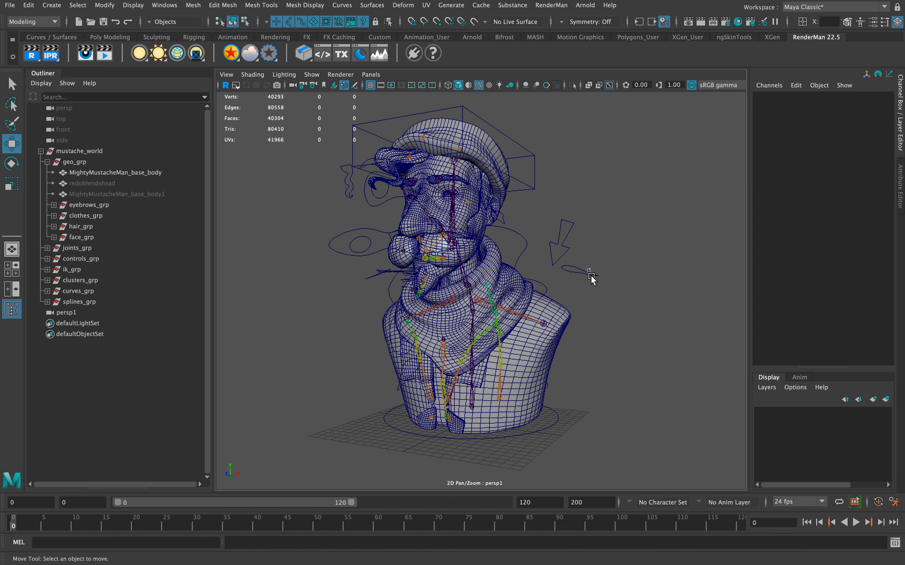
Step: Rotate the neck_icon control to test the neck, then return it to zero rotation
left_click(584, 259)
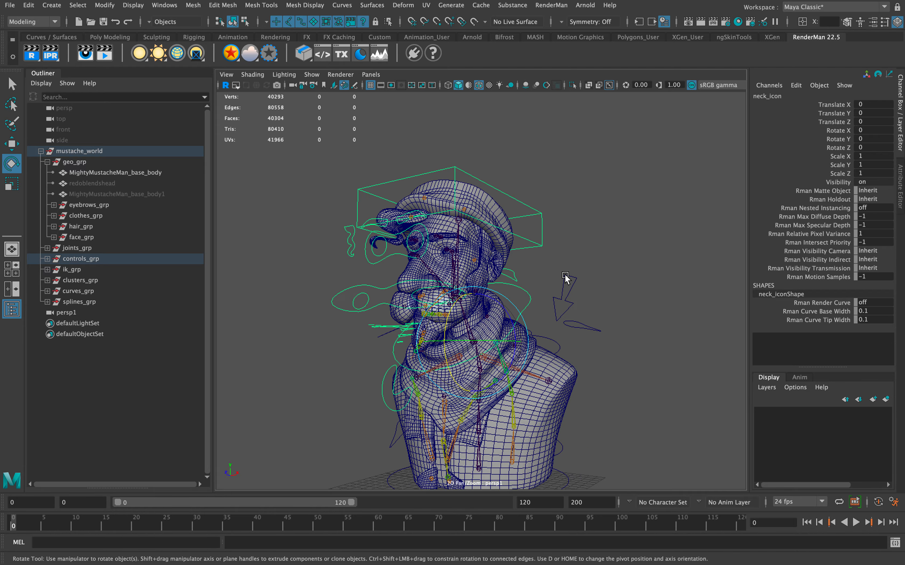
left_click(568, 280)
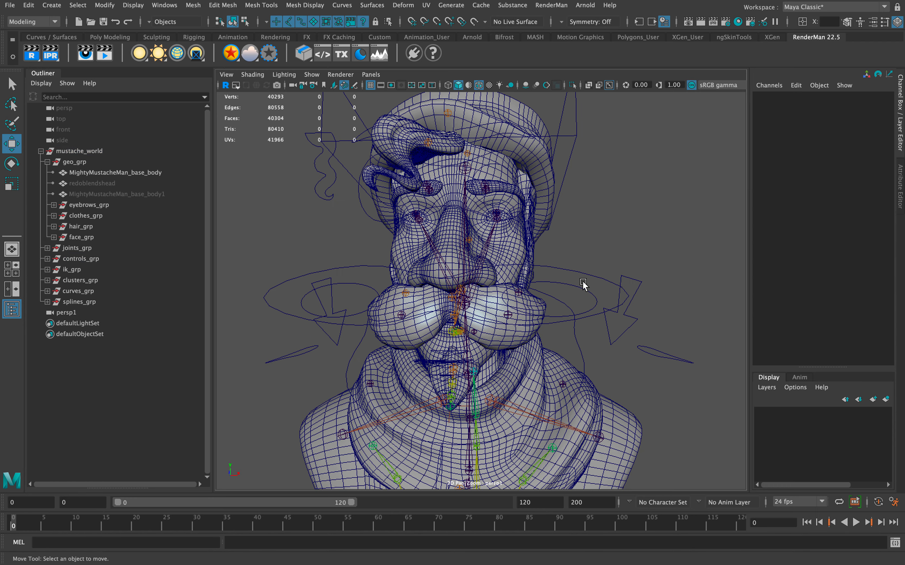
Step: Try scaling rt_side_mustache_icon, undo it, then move lt_side_mustache_icon to X 0.808
left_click(582, 284)
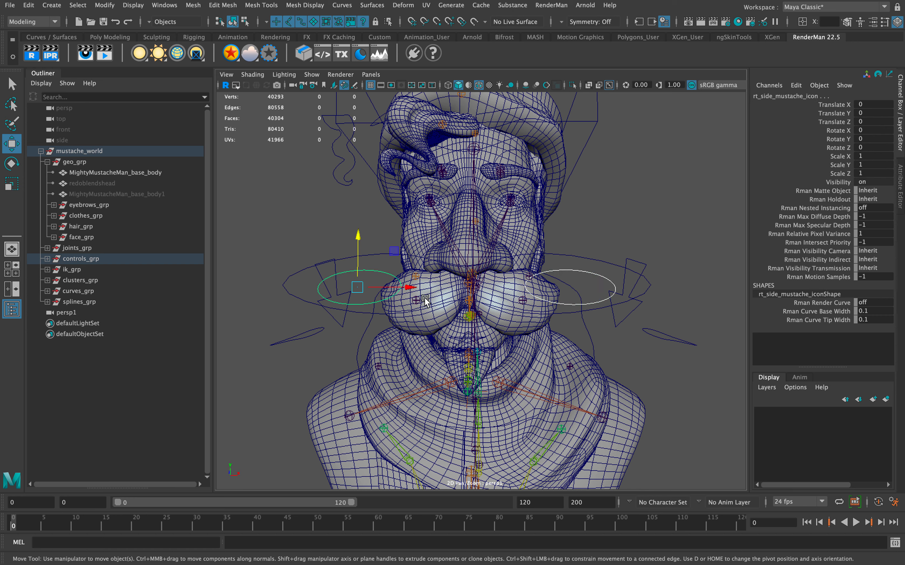
left_click(12, 184)
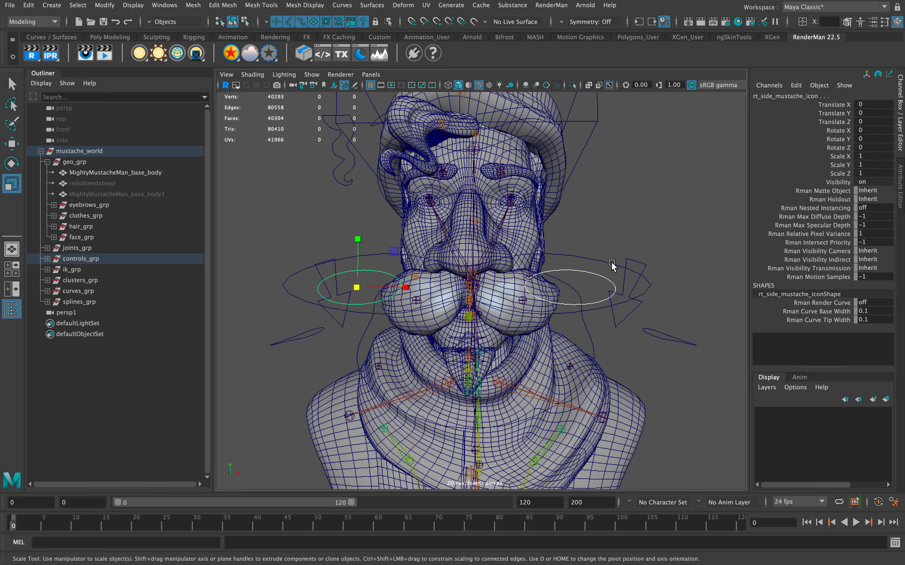
mouse_move(386, 299)
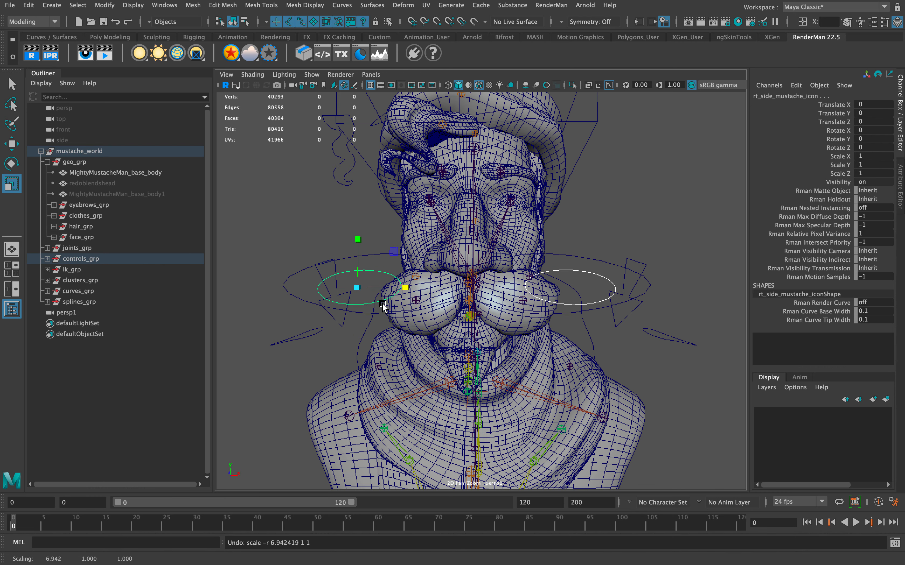
key("w")
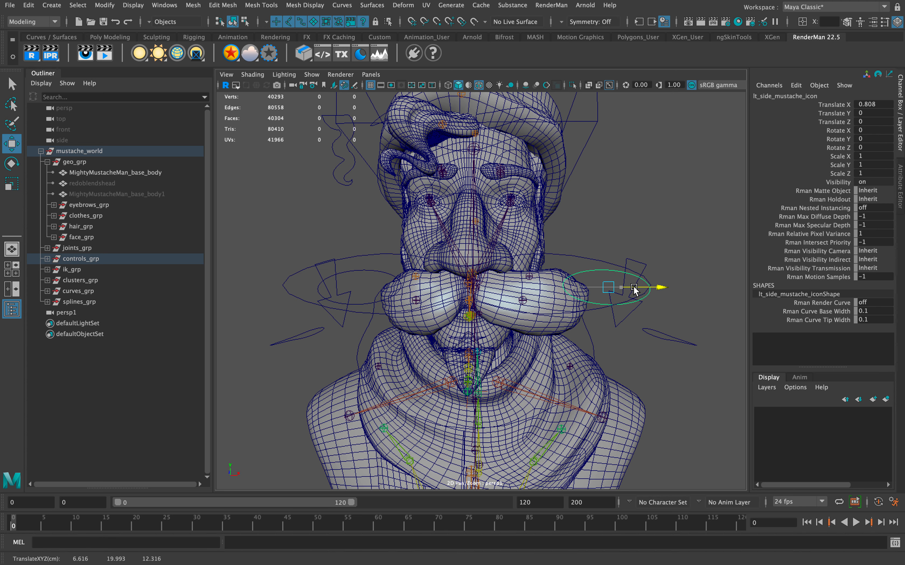
Step: Reset the mustache control and move lt_eye_icon along X to -1.136
left_click(427, 284)
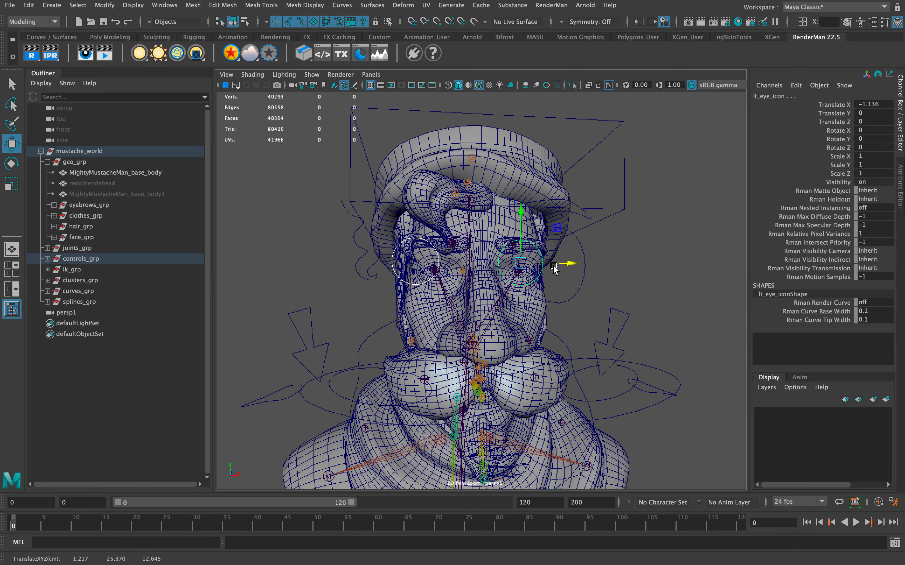
Step: Deselect the eye, then drag ct_indyBeard_04_icon to bend the beard tip forward
left_click(531, 265)
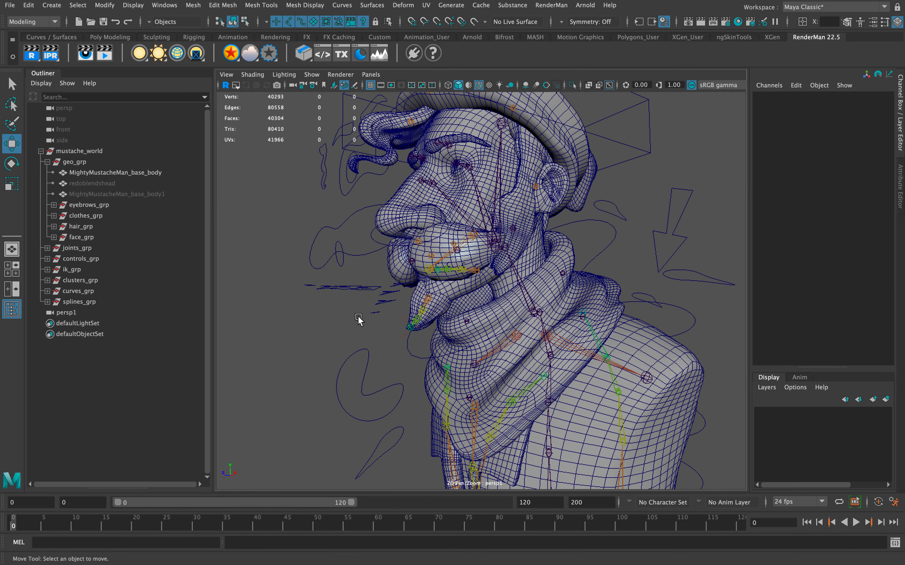
left_click(363, 356)
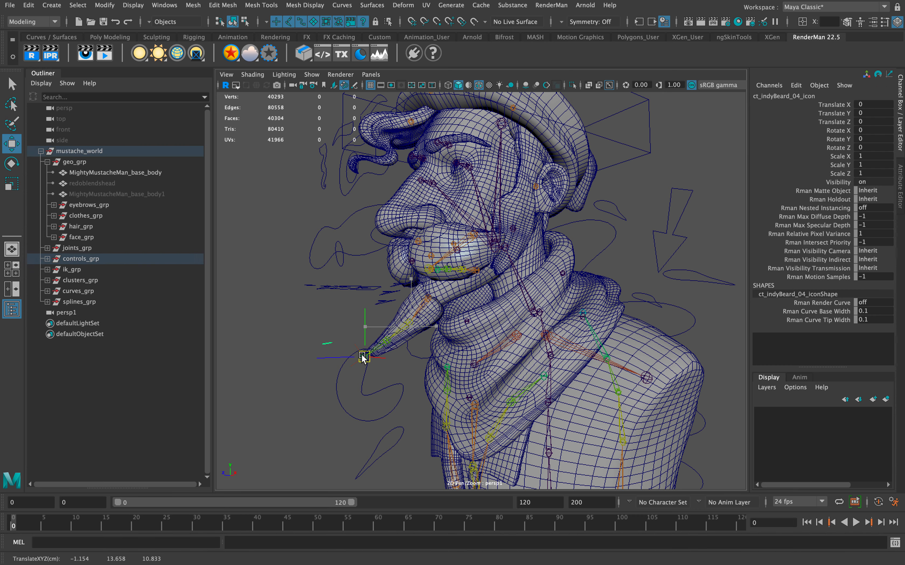